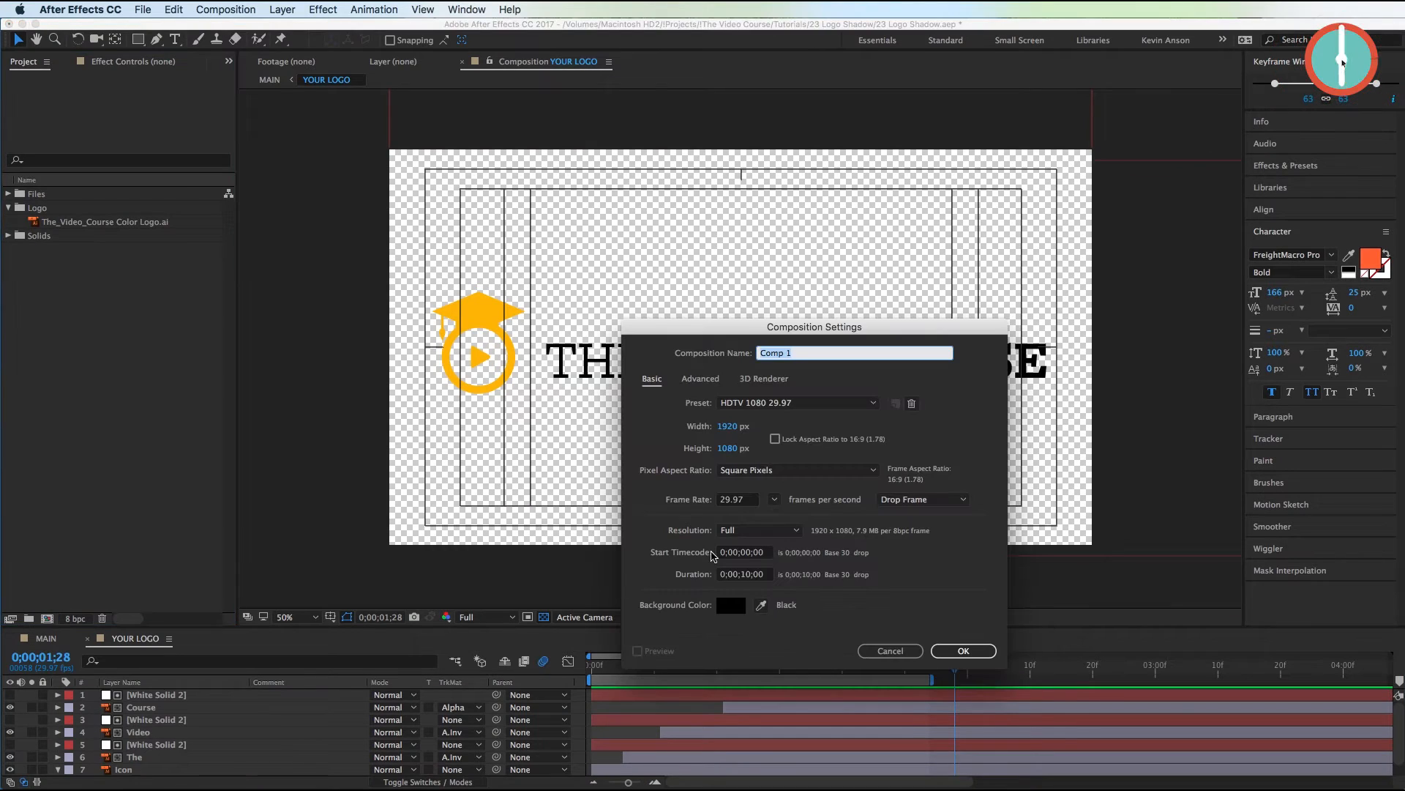
Name the new 1920×1080 composition LOGO and confirm its settings.
{"action": "type", "text": "LOGO"}
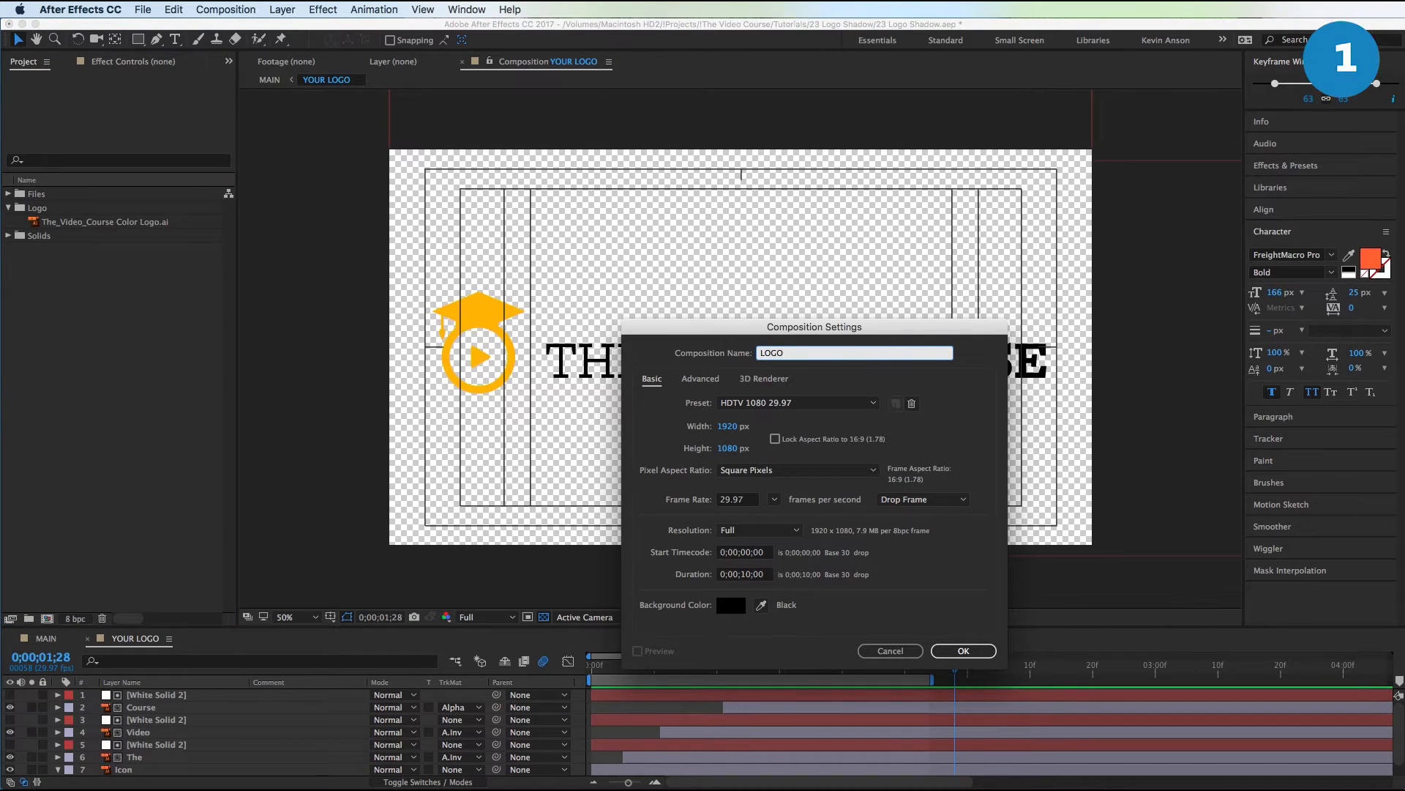
{"action": "left_click", "coordinate": [963, 650]}
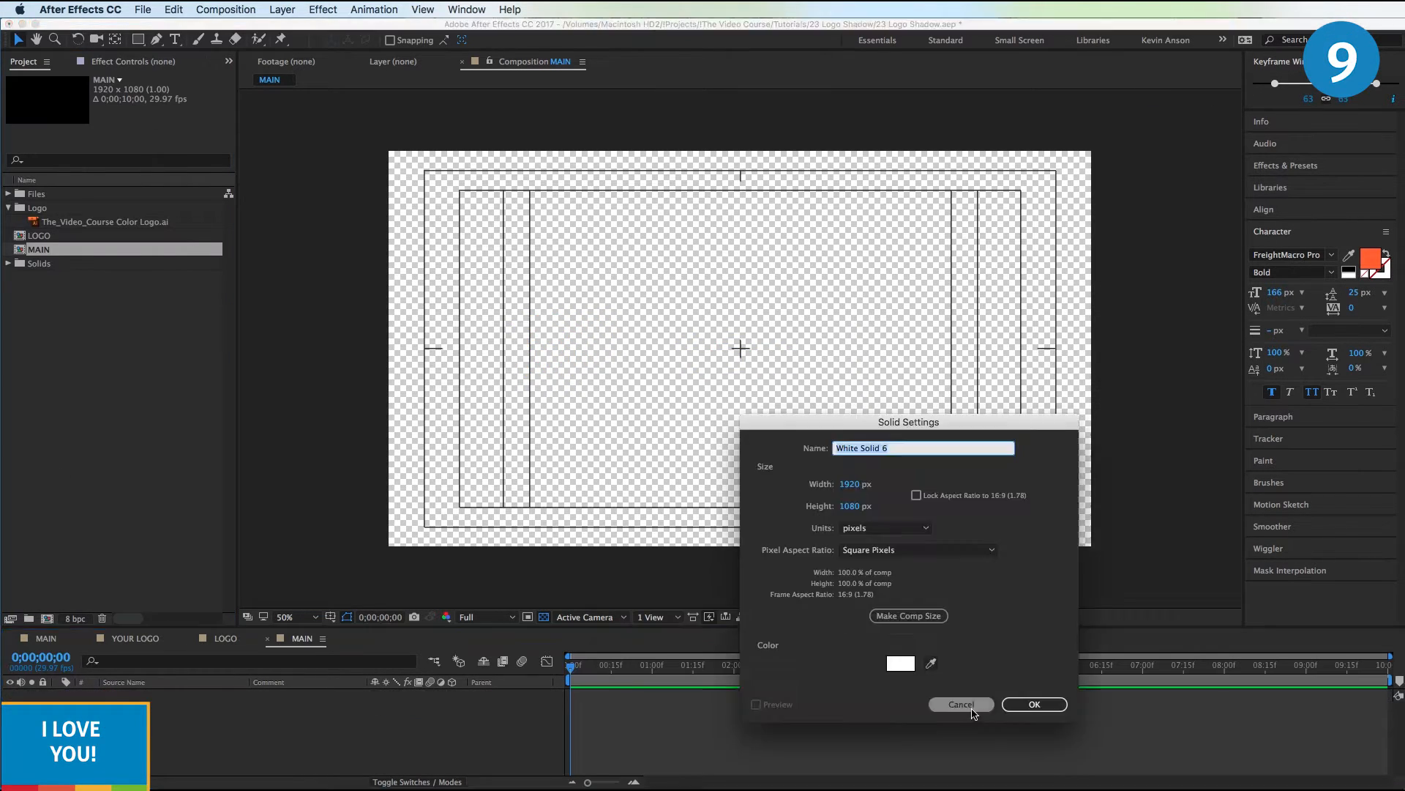
Create a full-frame white solid in MAIN beneath the LOGO composition.
{"action": "left_click", "coordinate": [1033, 704]}
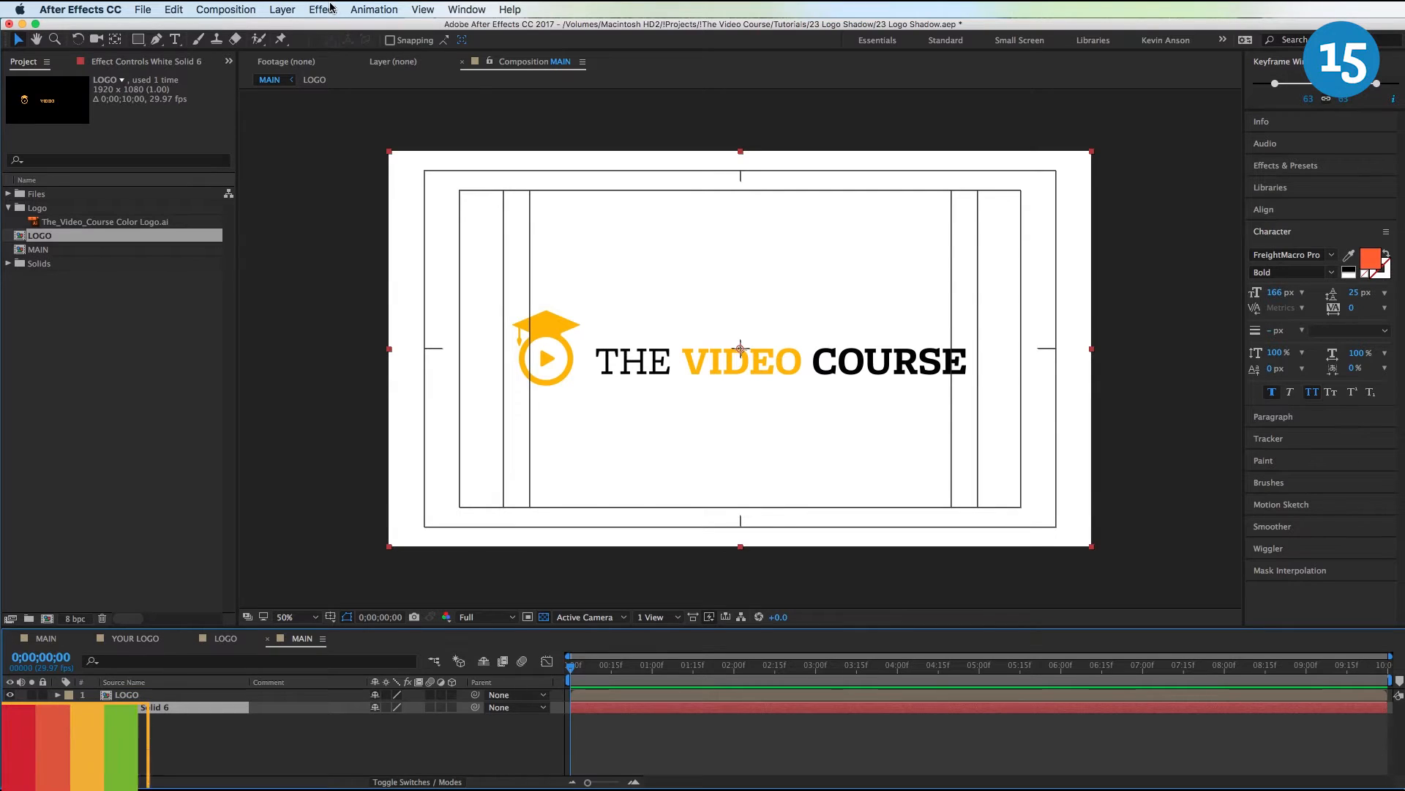
Apply Gradient Ramp to the solid with a gray start colour and near-white end colour.
{"action": "left_click", "coordinate": [322, 10]}
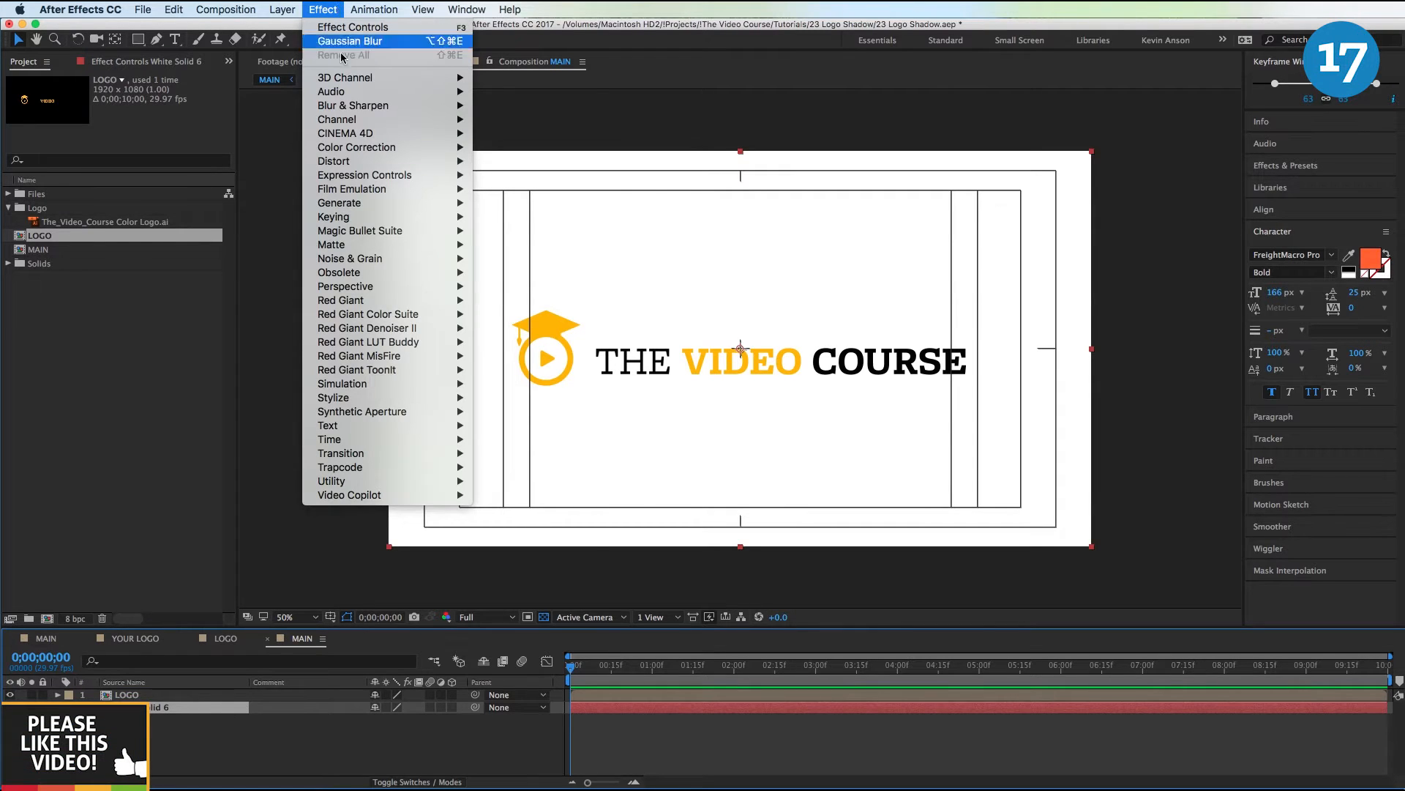
{"action": "left_click", "coordinate": [340, 203]}
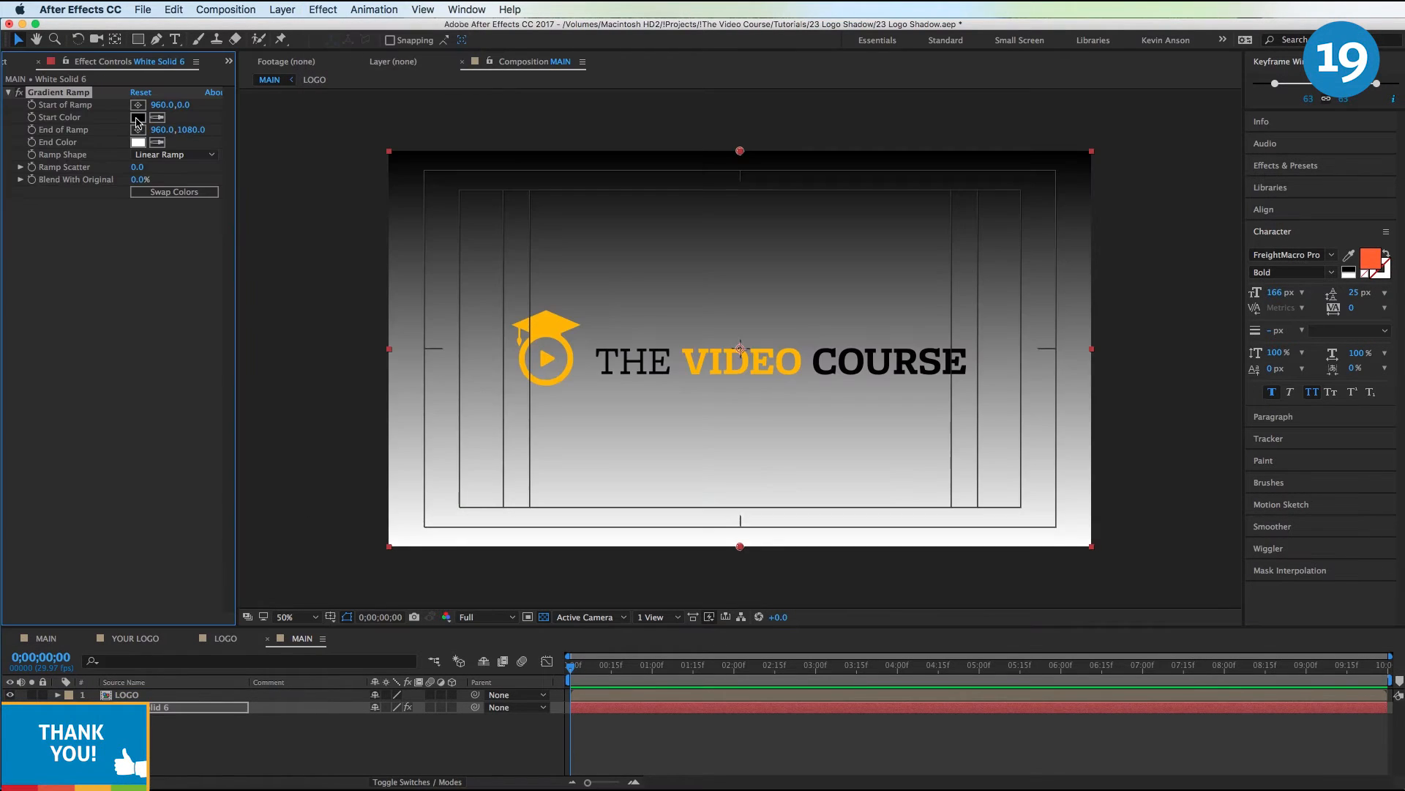
{"action": "left_click", "coordinate": [138, 118]}
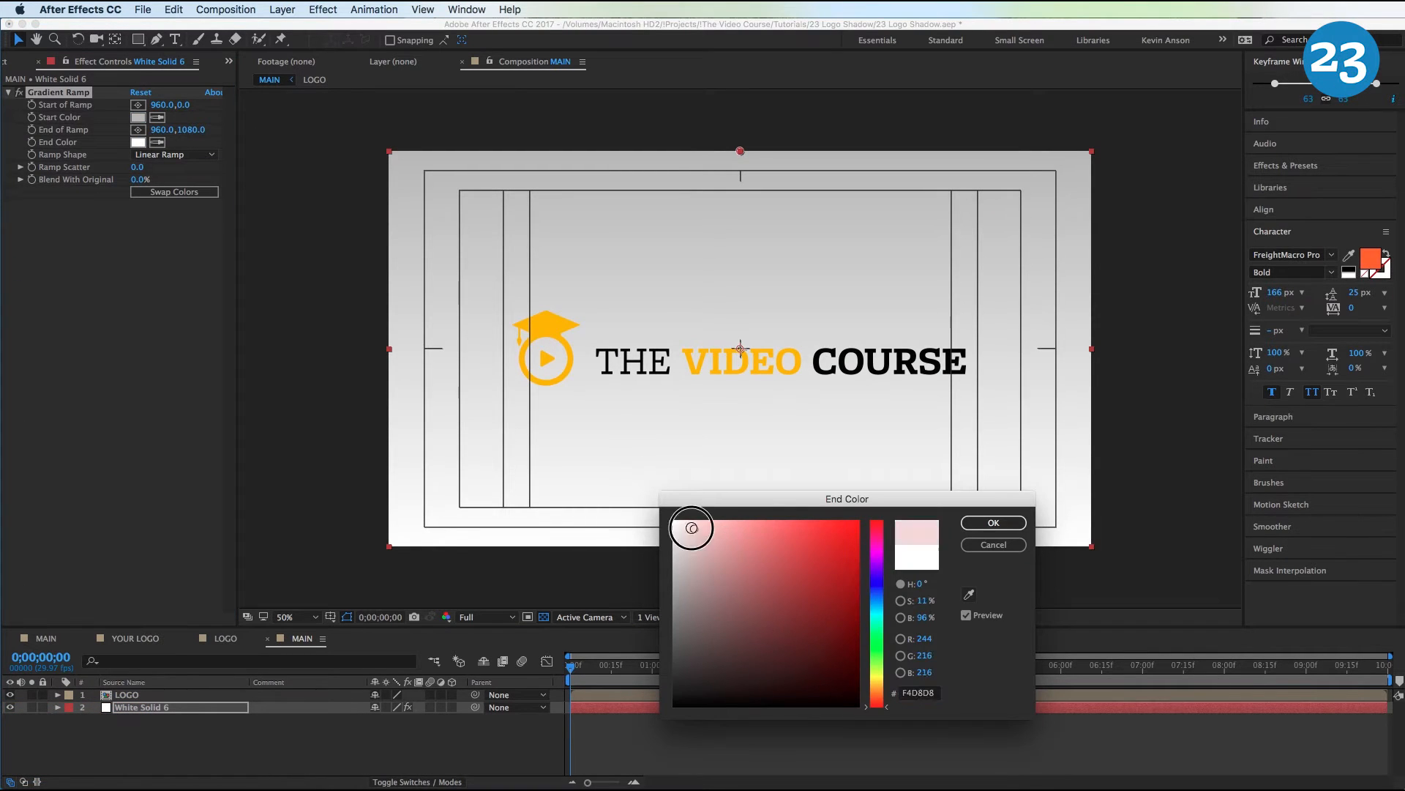
{"action": "left_click", "coordinate": [993, 523]}
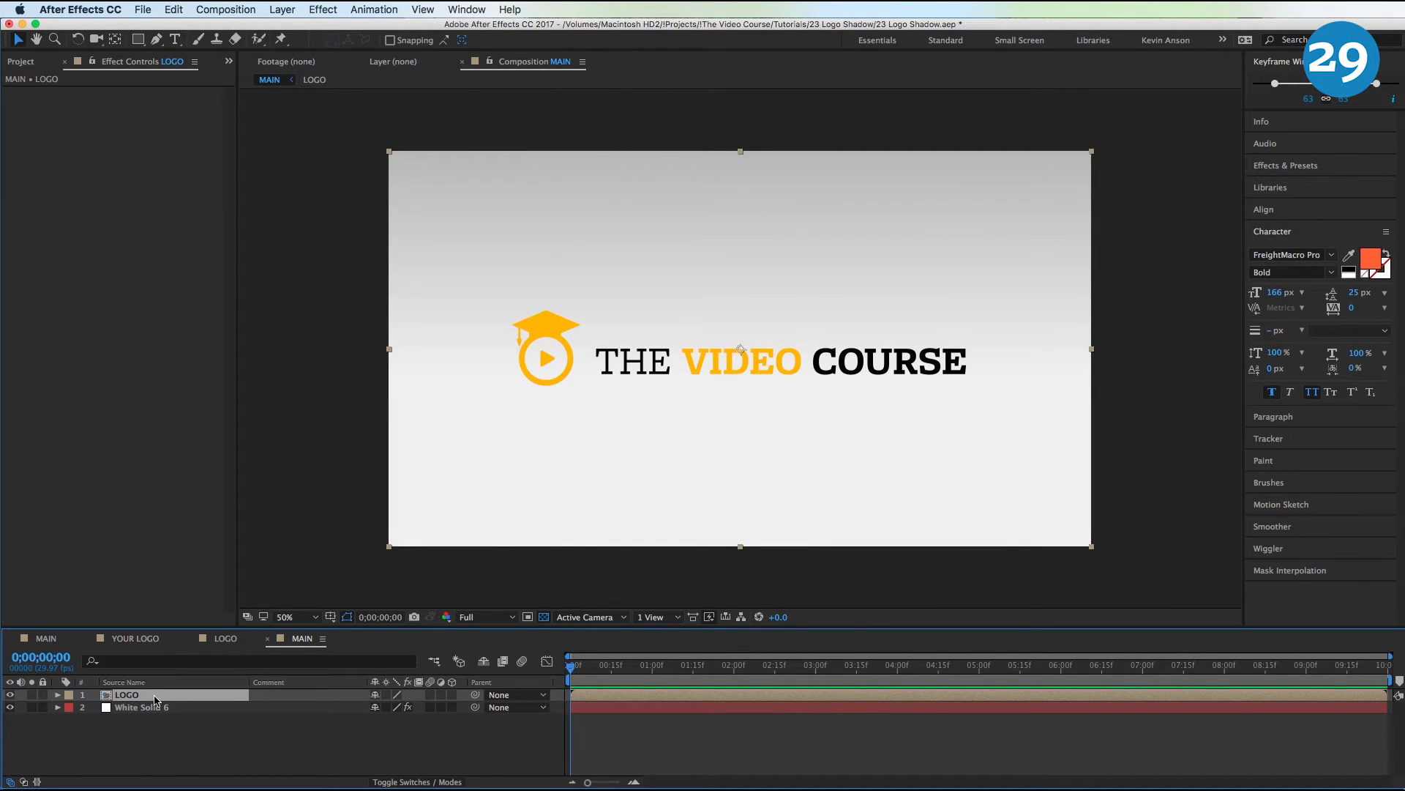
Duplicate LOGO into a black flattened 3D shadow copy and add Gaussian Blur to it.
{"action": "key", "text": "cmd+d"}
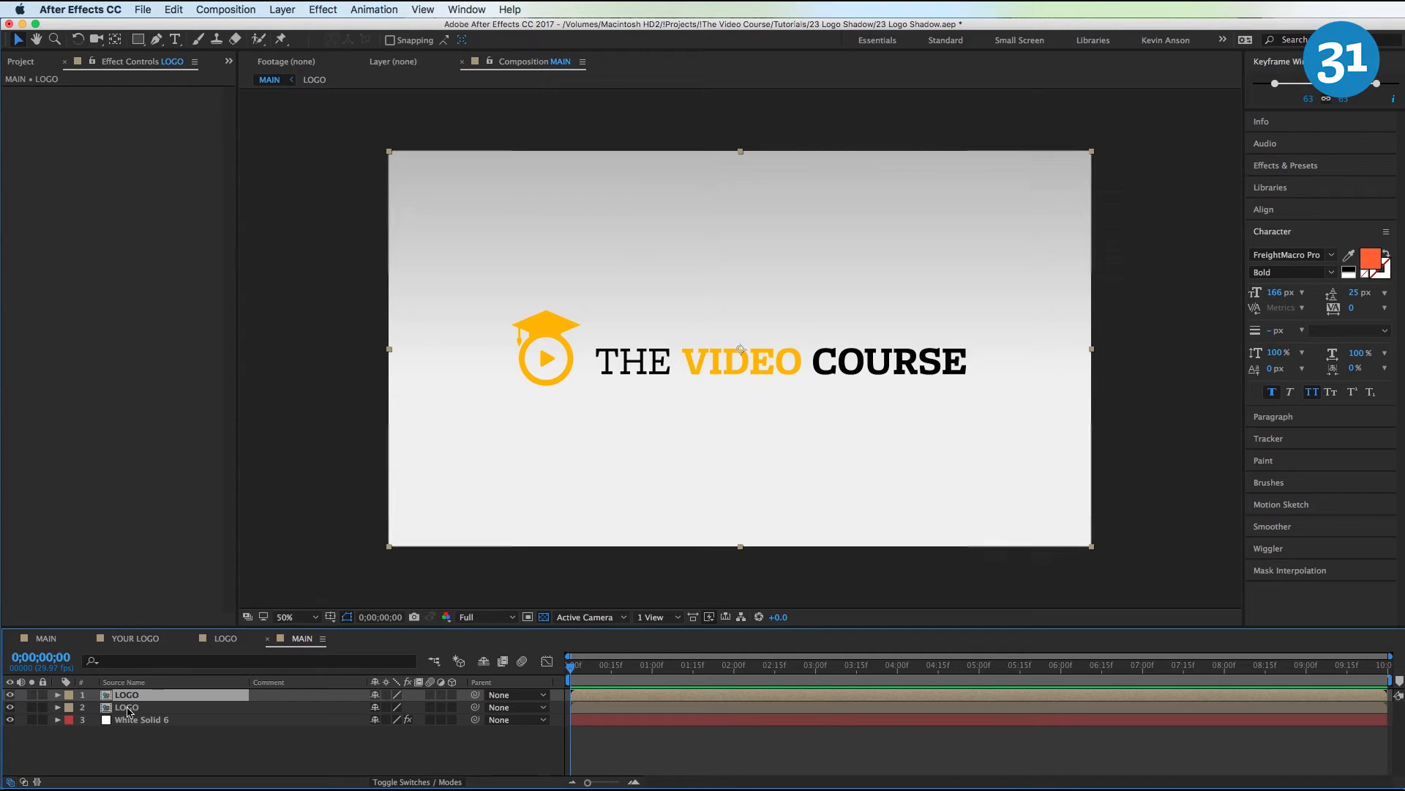
{"action": "left_click", "coordinate": [322, 9]}
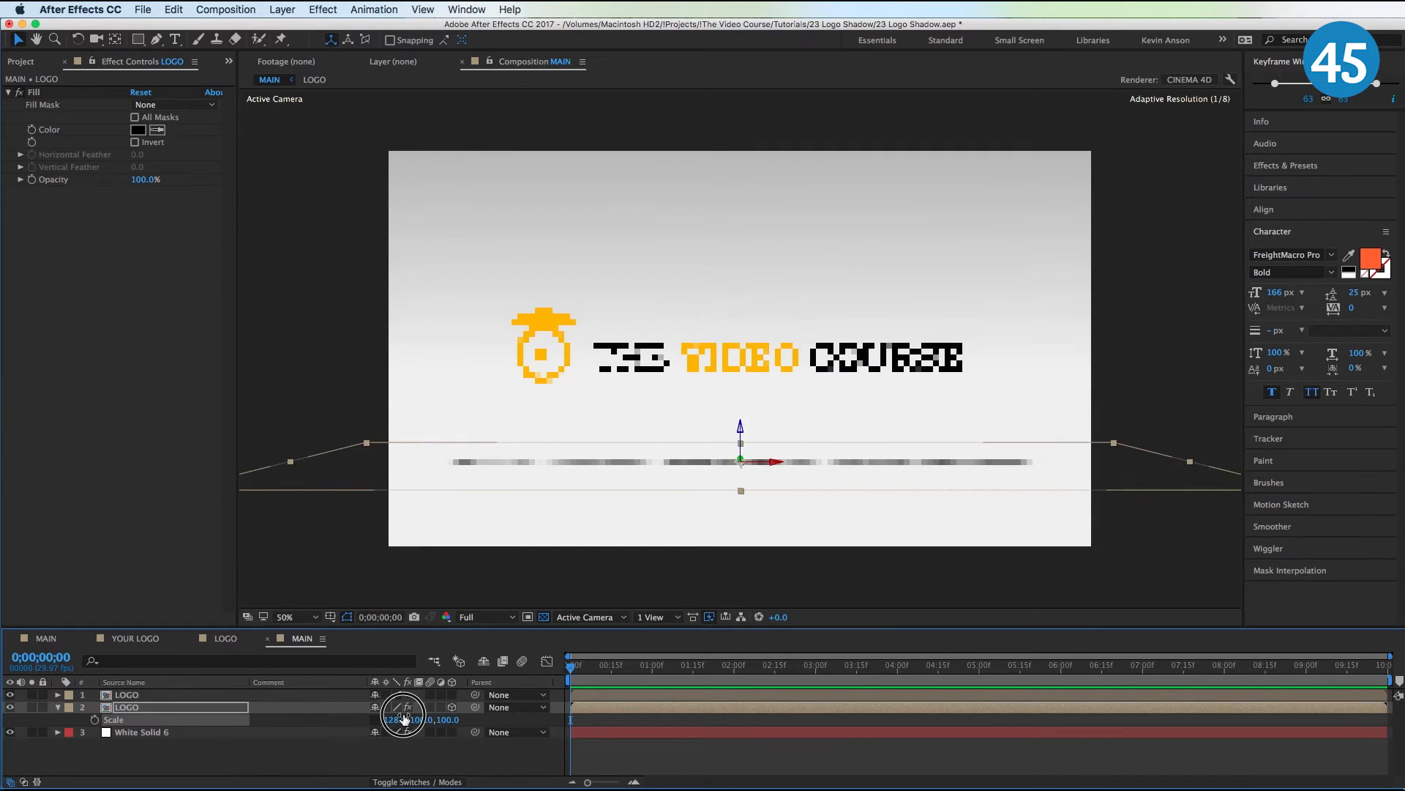
{"action": "left_click", "coordinate": [322, 9]}
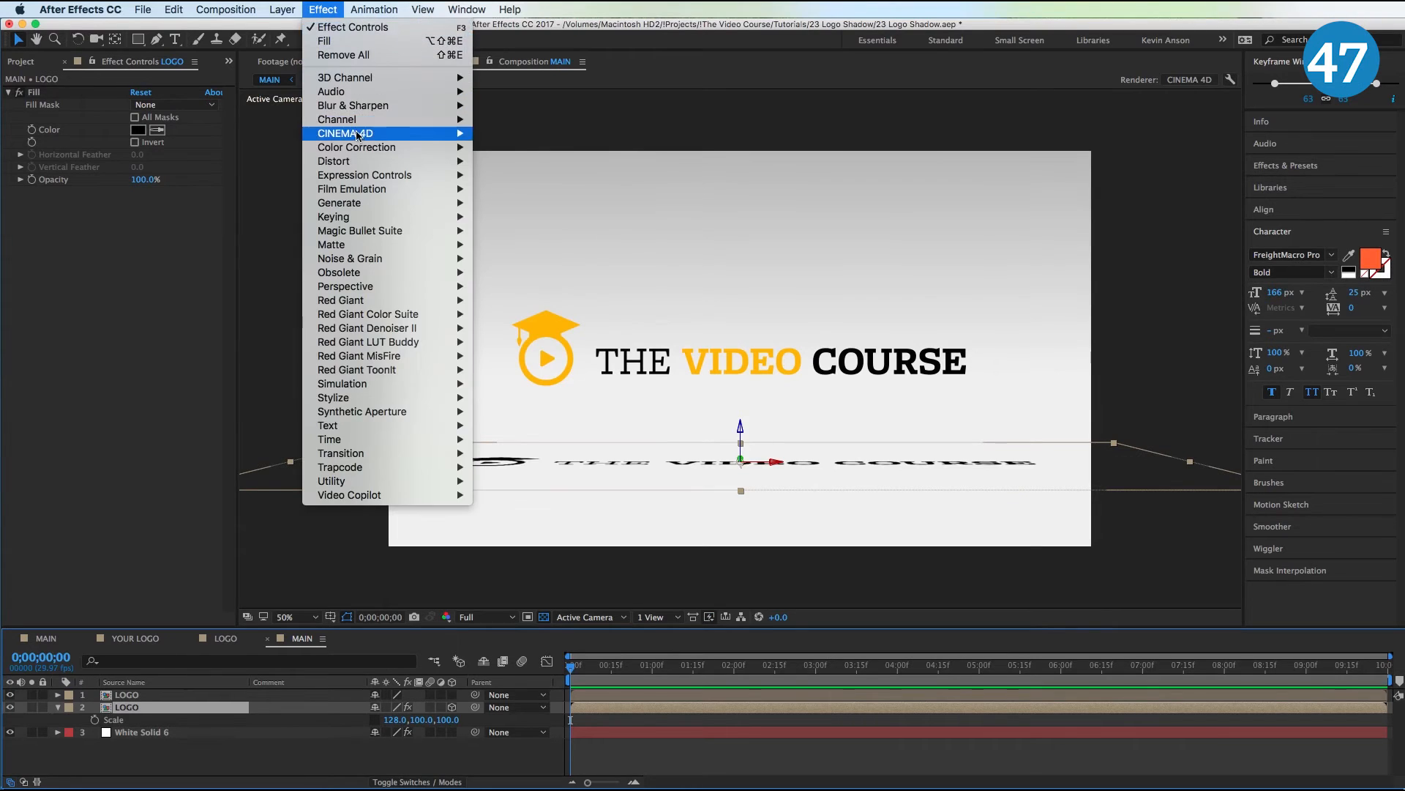
{"action": "left_click", "coordinate": [353, 105]}
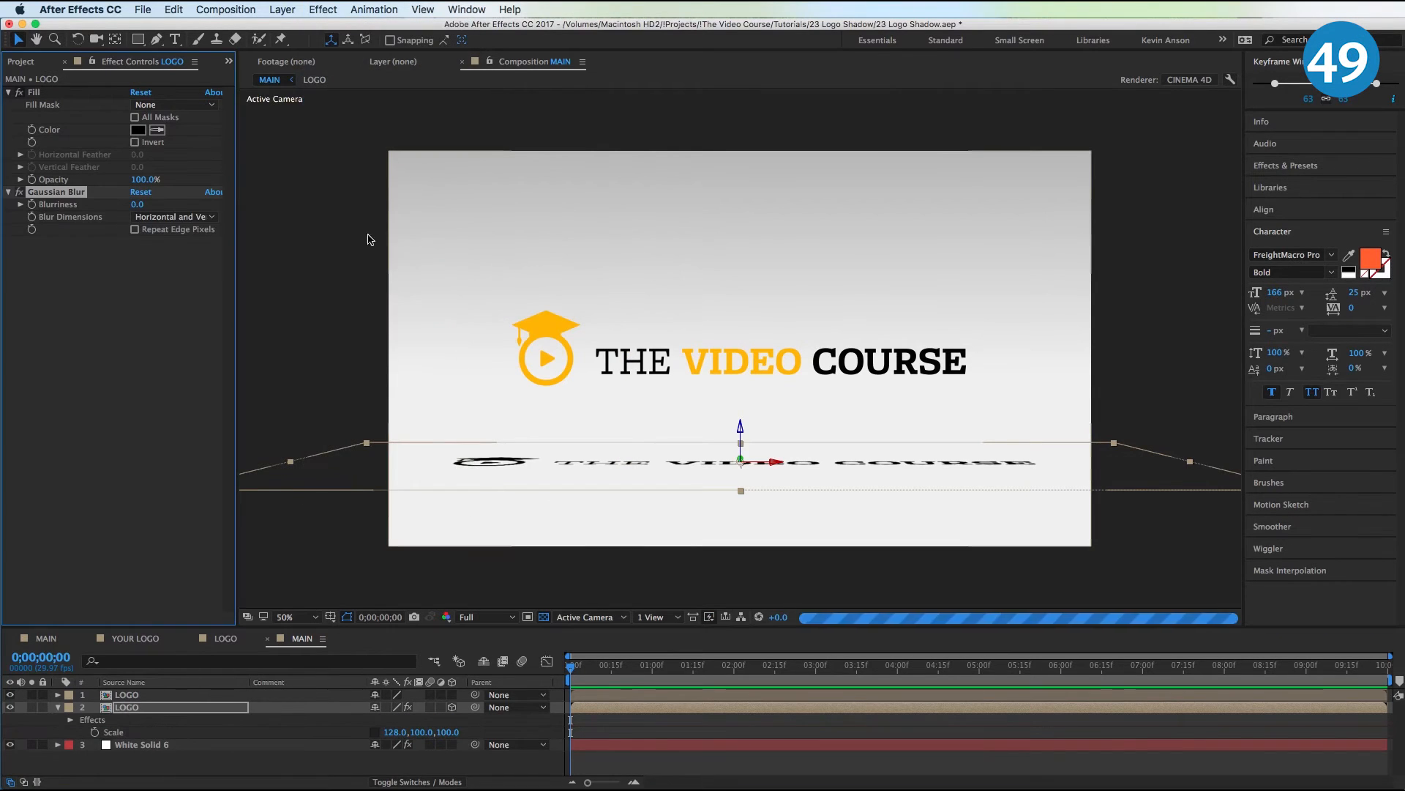